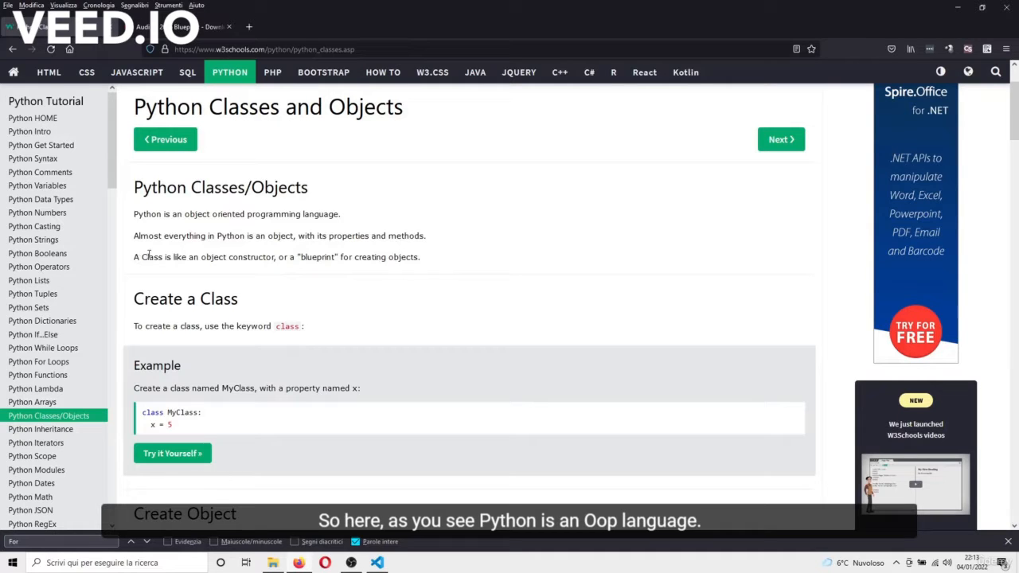
{"action": "mouse_move", "coordinate": [229, 214]}
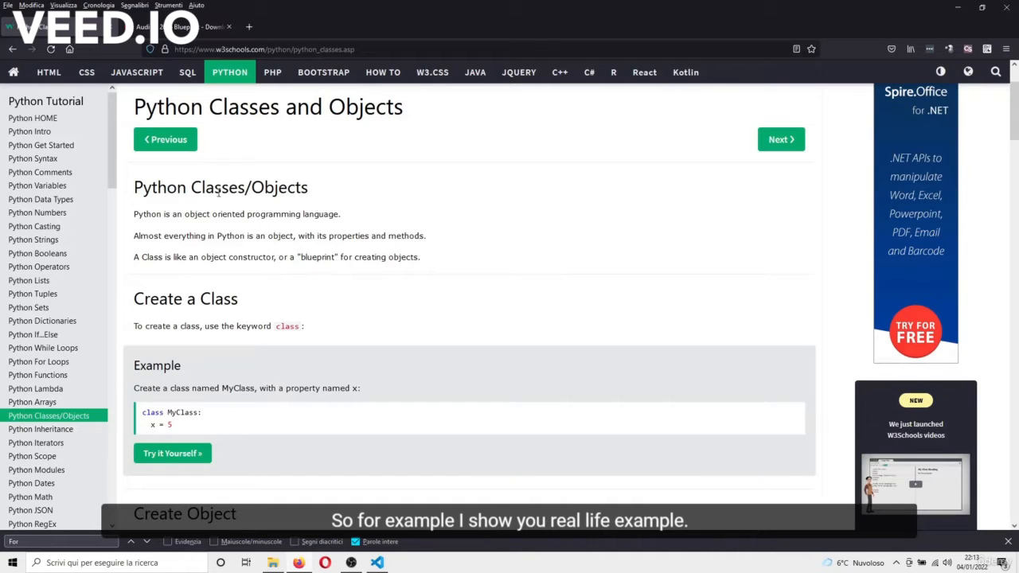
{"action": "mouse_move", "coordinate": [183, 25]}
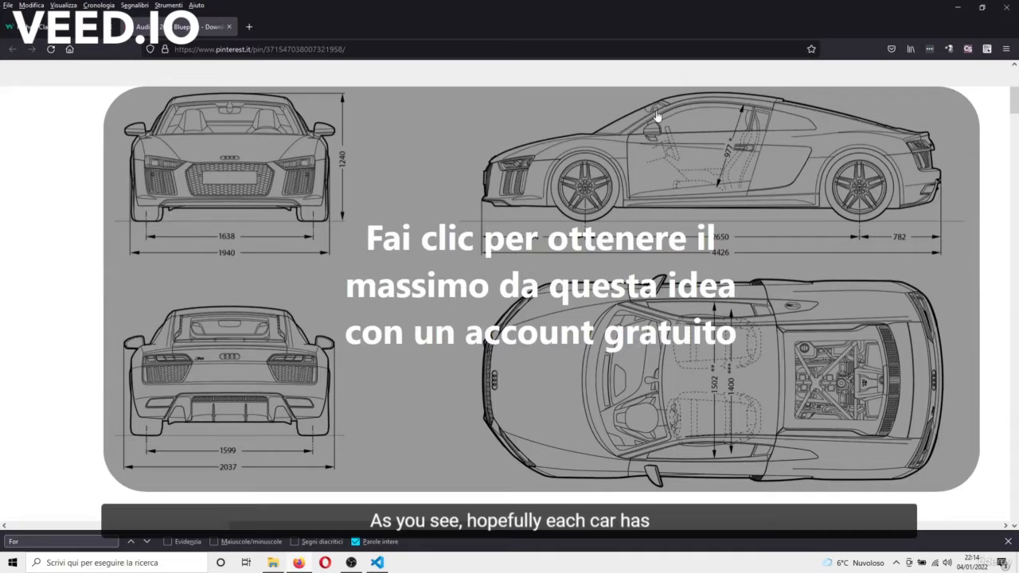
{"action": "mouse_move", "coordinate": [449, 181]}
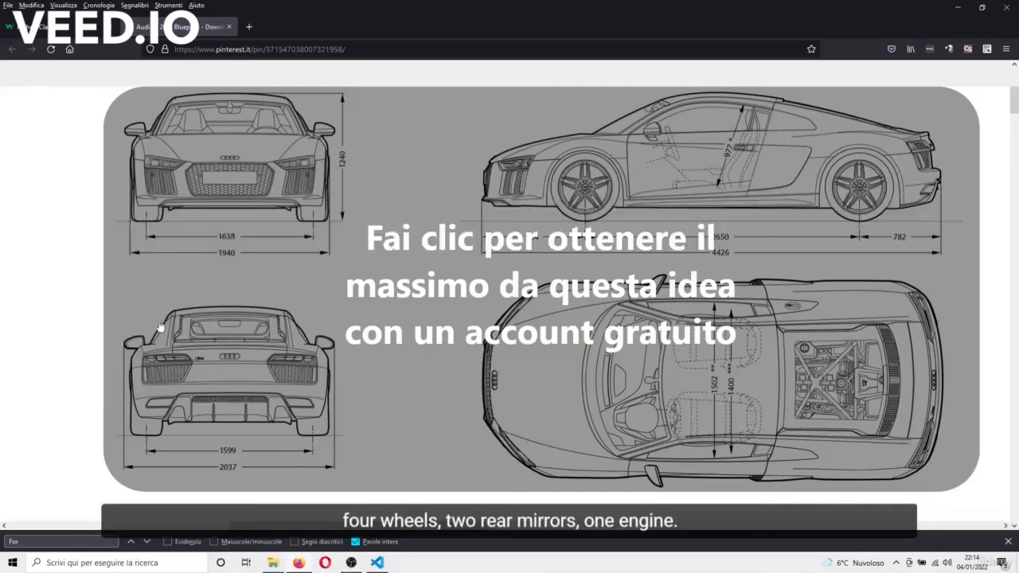
{"action": "mouse_move", "coordinate": [93, 360]}
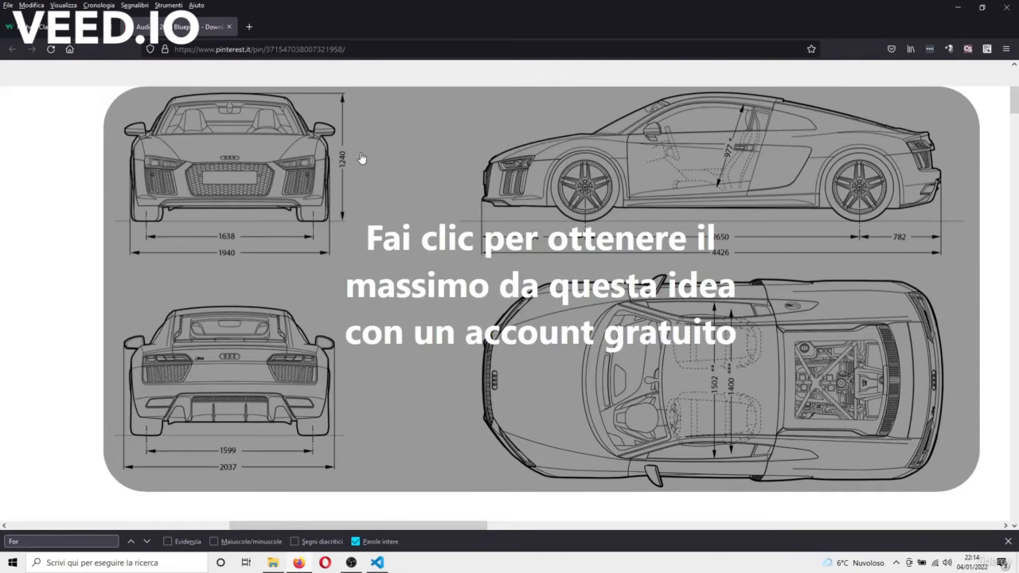
{"action": "mouse_move", "coordinate": [267, 191]}
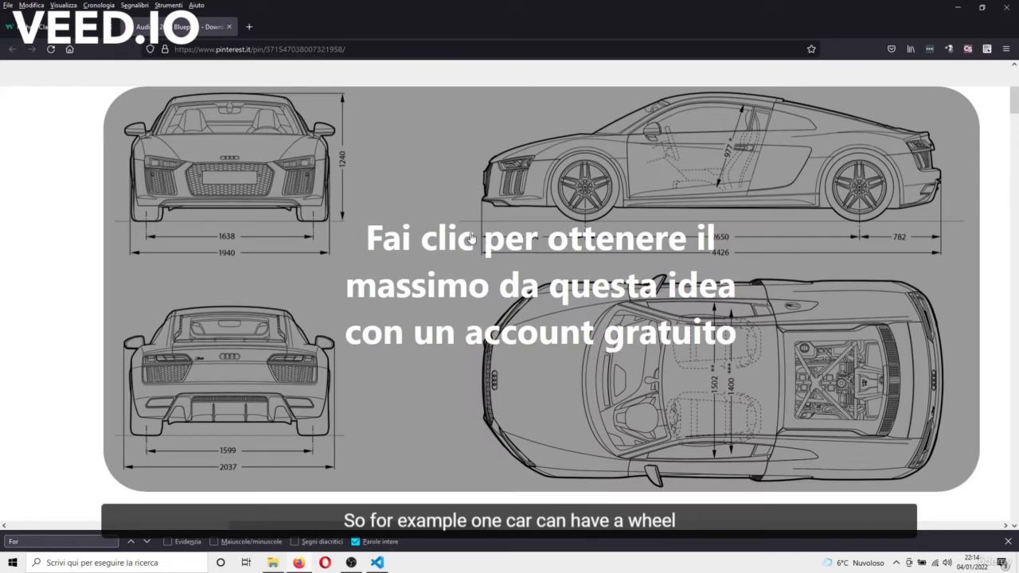
{"action": "mouse_move", "coordinate": [567, 199]}
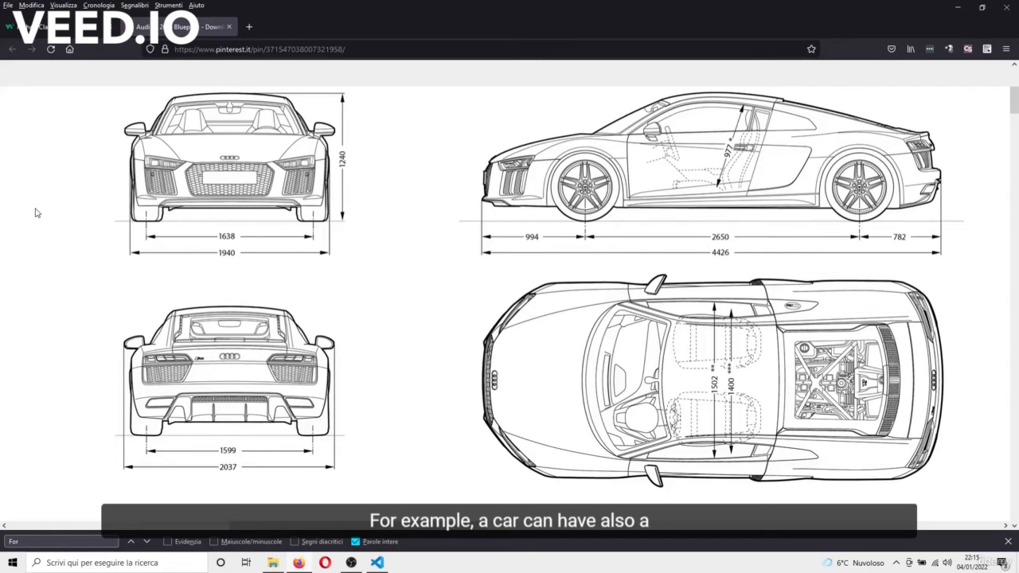
{"action": "mouse_move", "coordinate": [204, 119]}
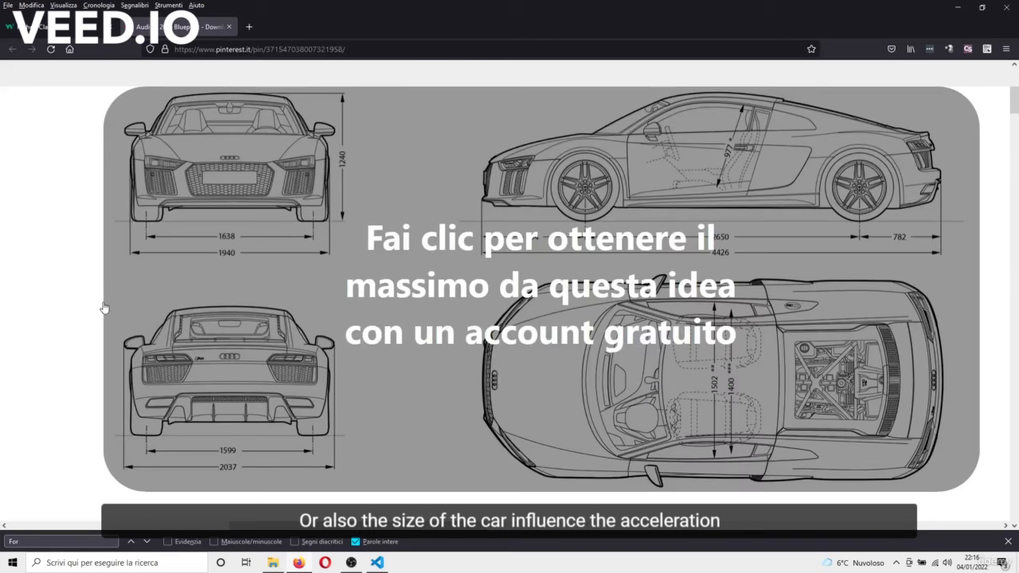
{"action": "mouse_move", "coordinate": [134, 376]}
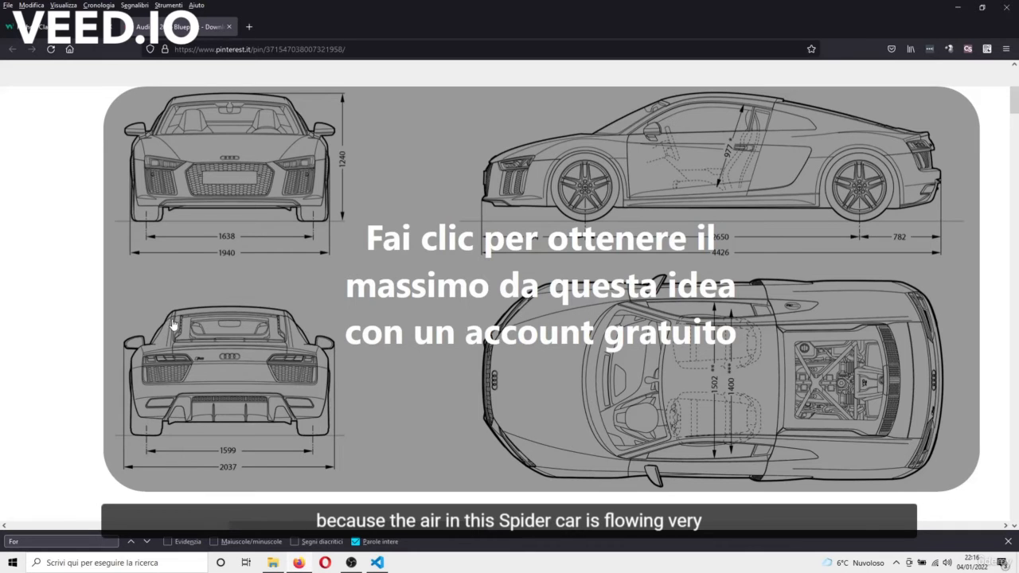
{"action": "mouse_move", "coordinate": [264, 311]}
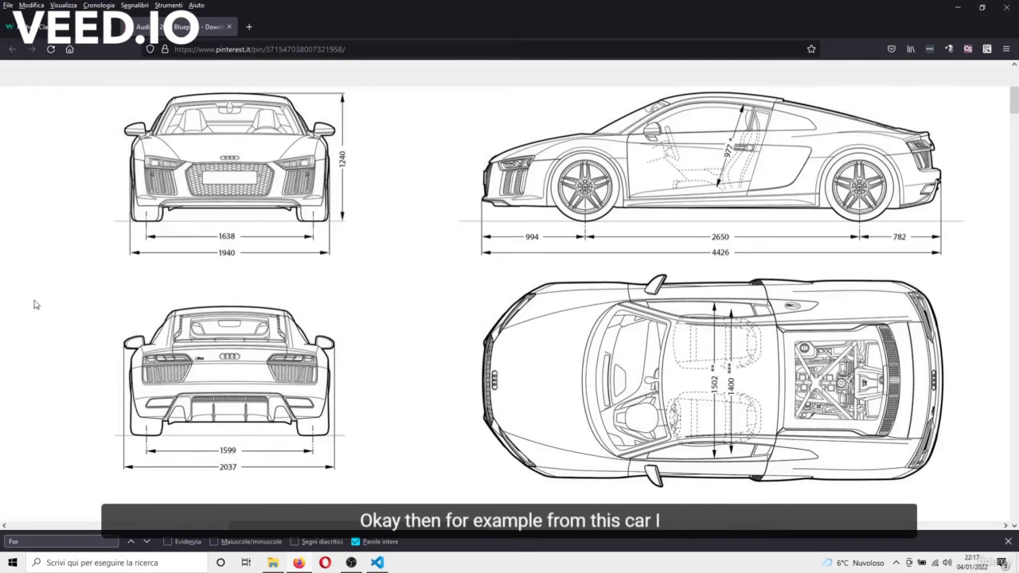
{"action": "mouse_move", "coordinate": [55, 294]}
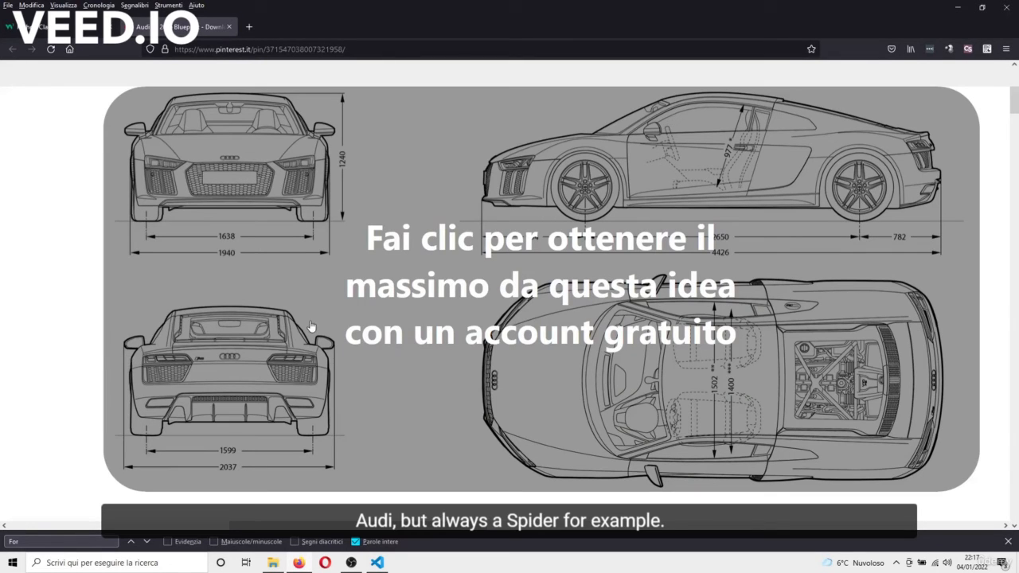
{"action": "mouse_move", "coordinate": [120, 366]}
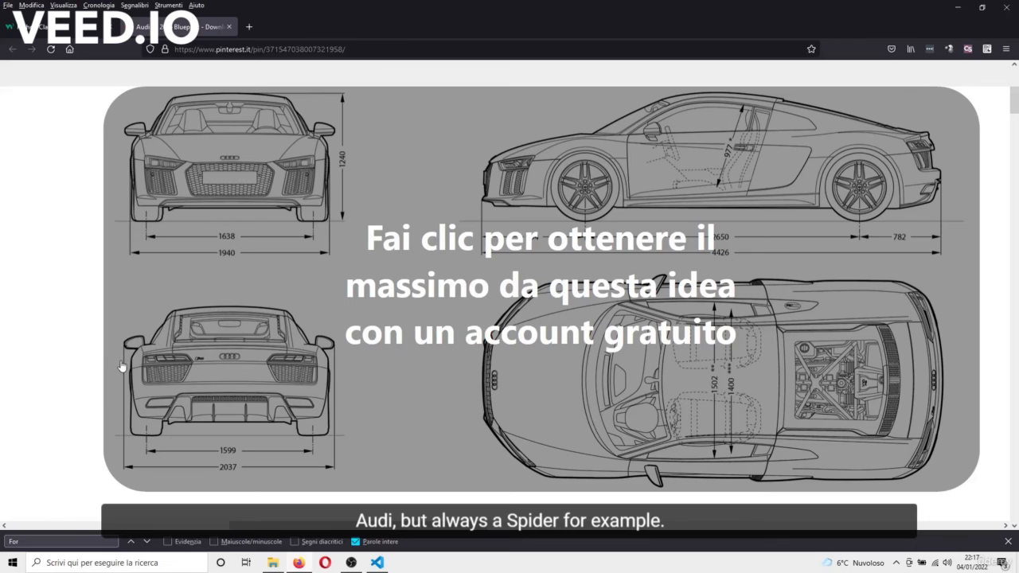
{"action": "mouse_move", "coordinate": [142, 435]}
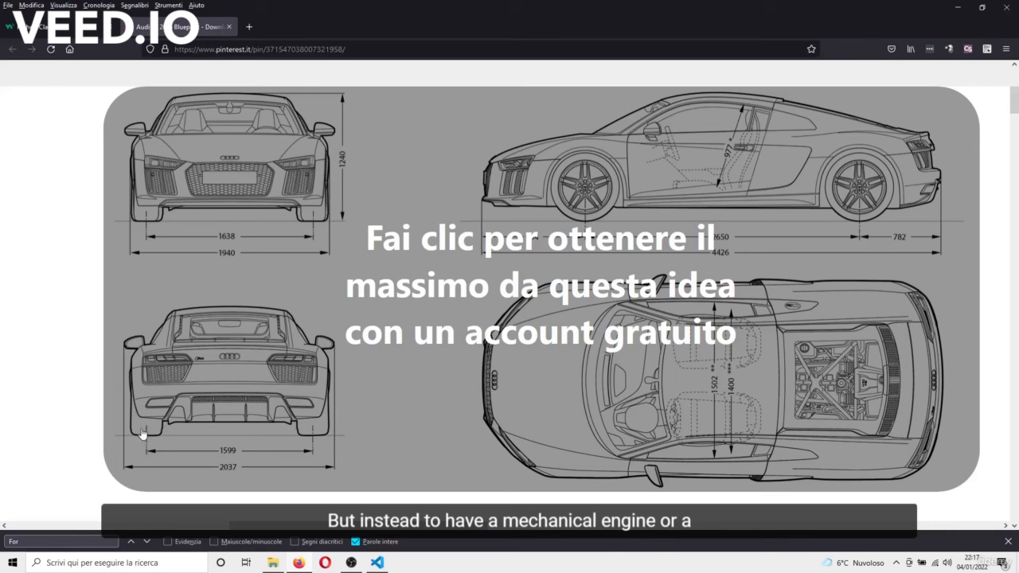